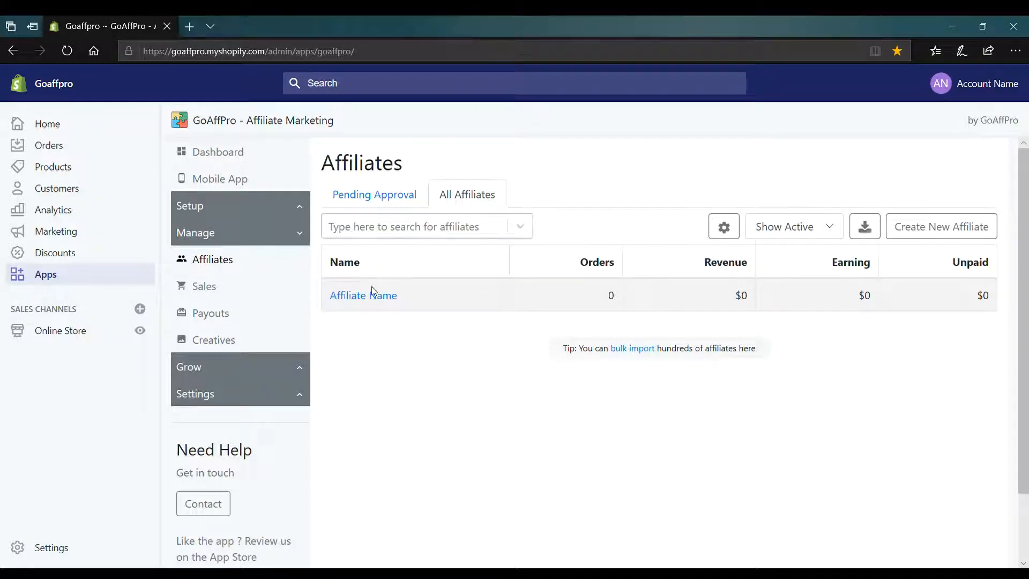
mouse_move(362, 295)
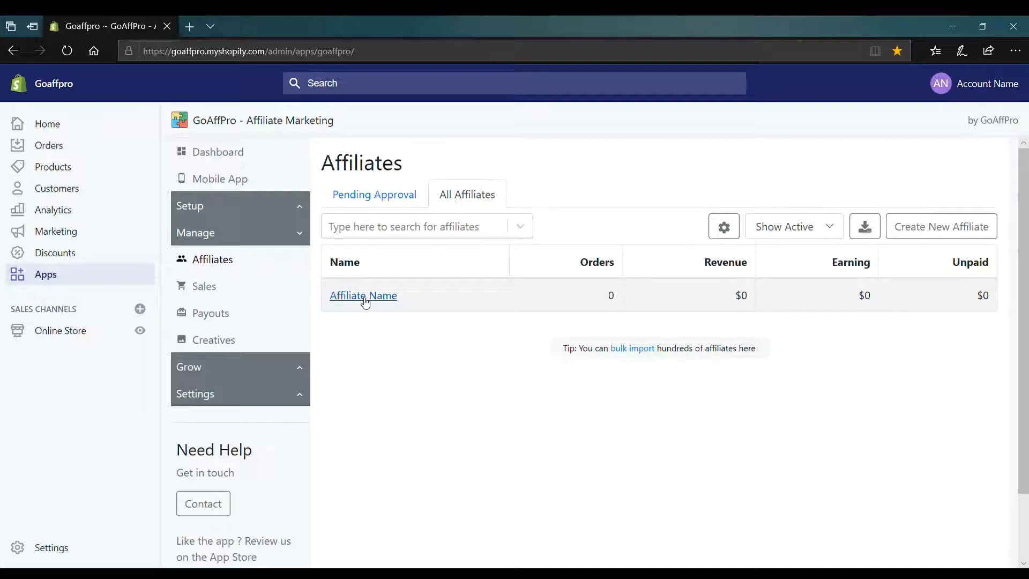
Step: Open the affiliate's profile from the All Affiliates table
click(363, 295)
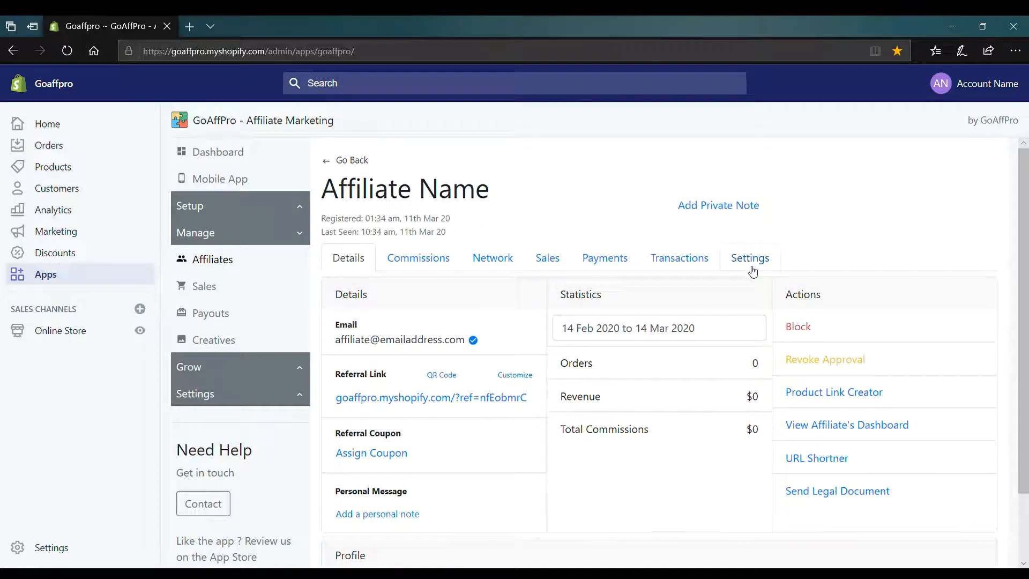
Step: Set the affiliate's referral code to example123 in Settings, save, and return to Details
click(749, 258)
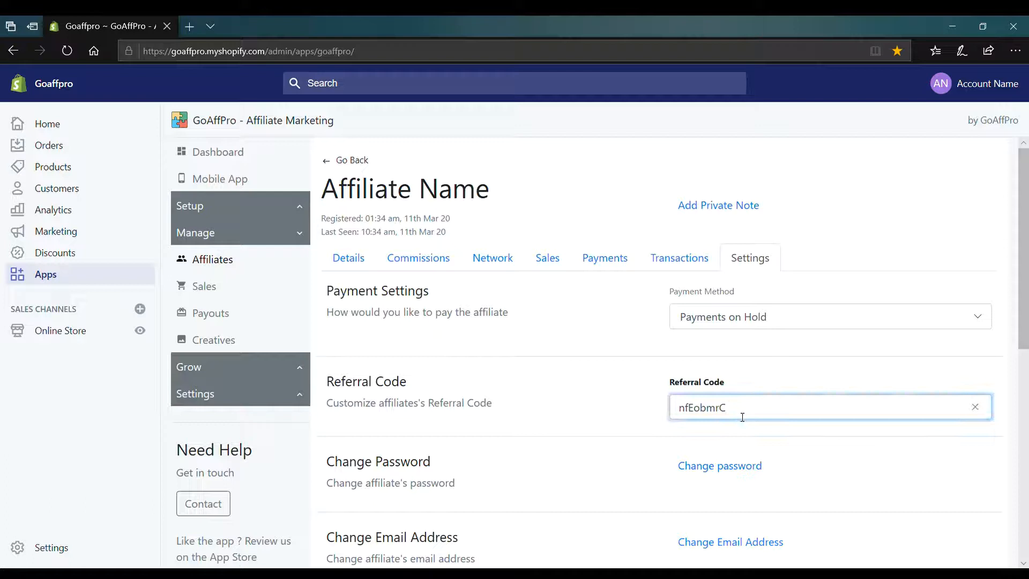
click(976, 407)
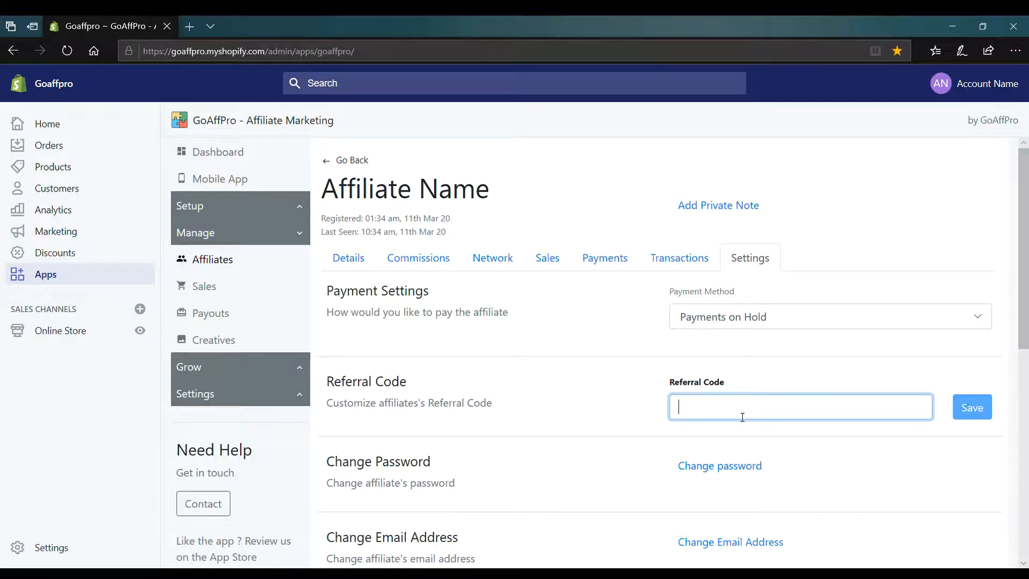
text(example123)
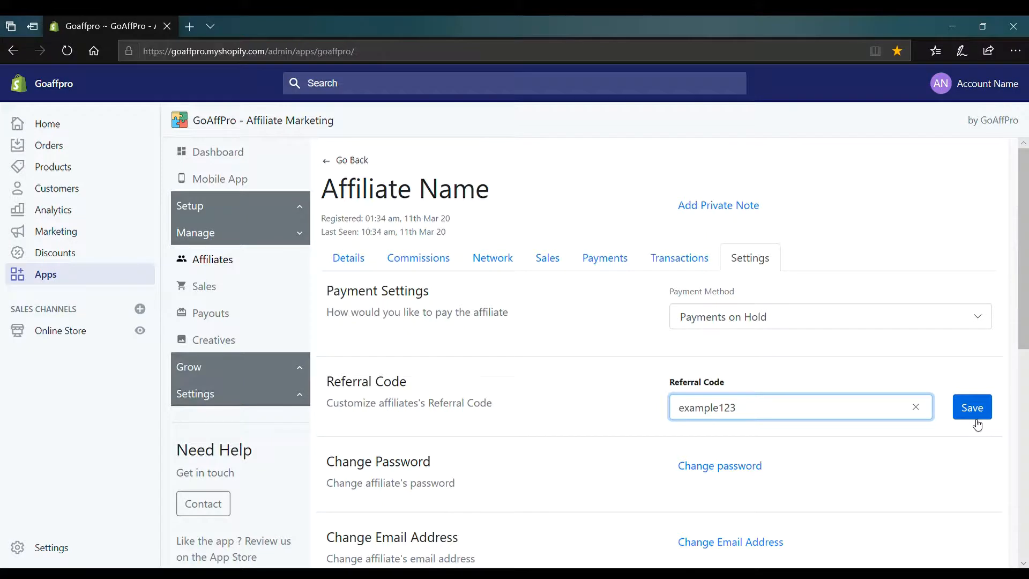
click(972, 407)
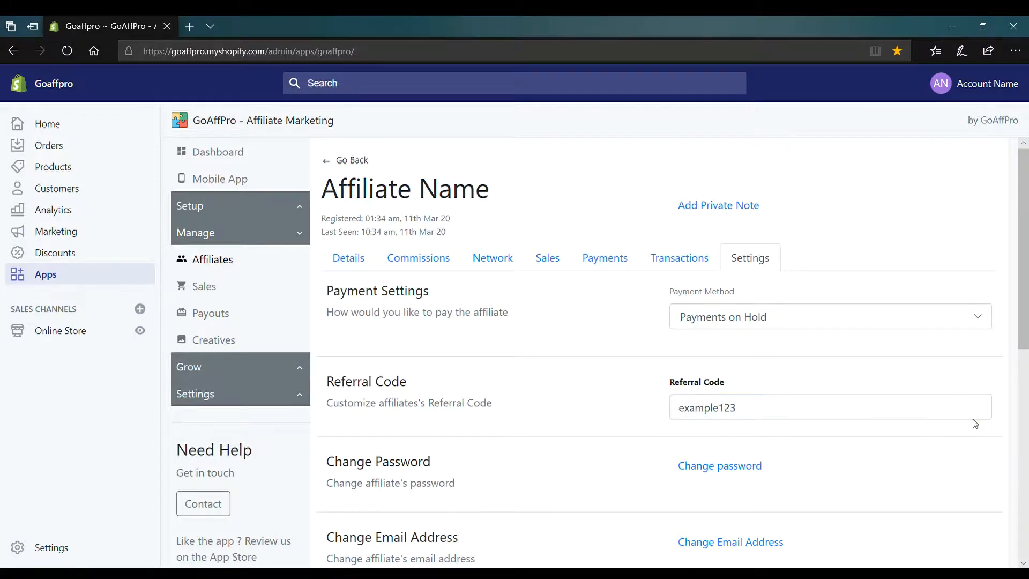
mouse_move(819, 334)
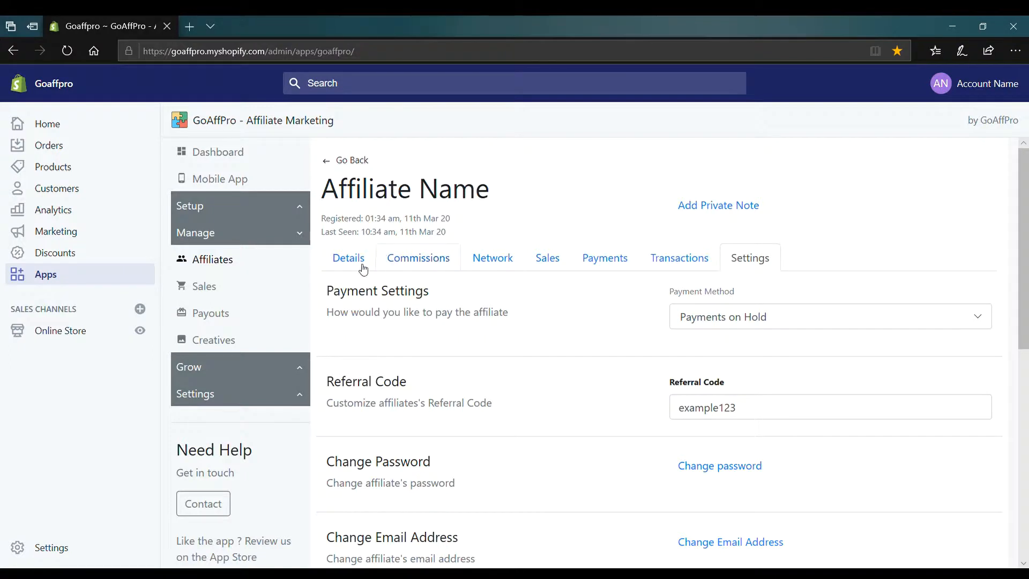
click(349, 258)
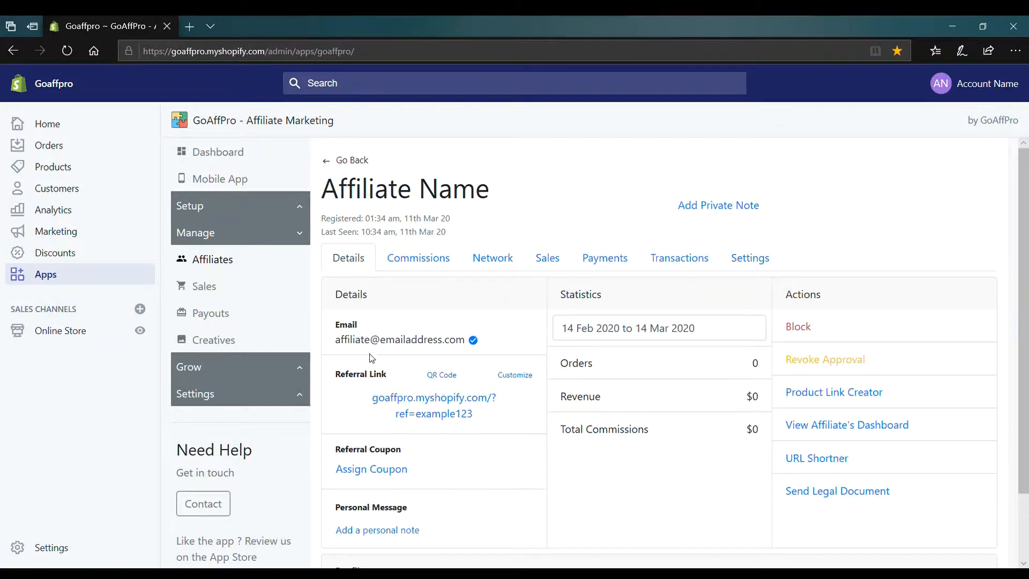